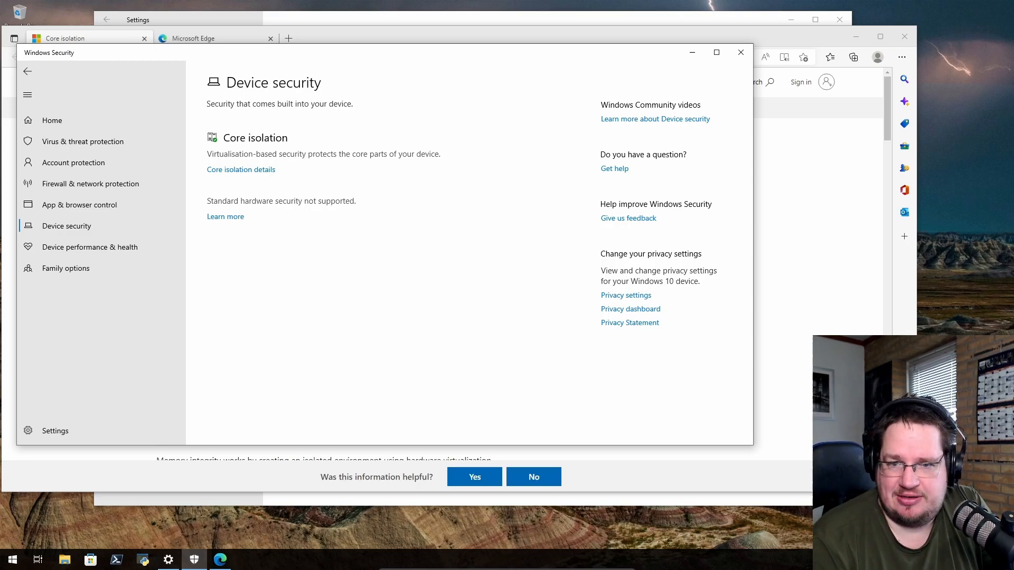
{"action": "mouse_move", "coordinate": [689, 113]}
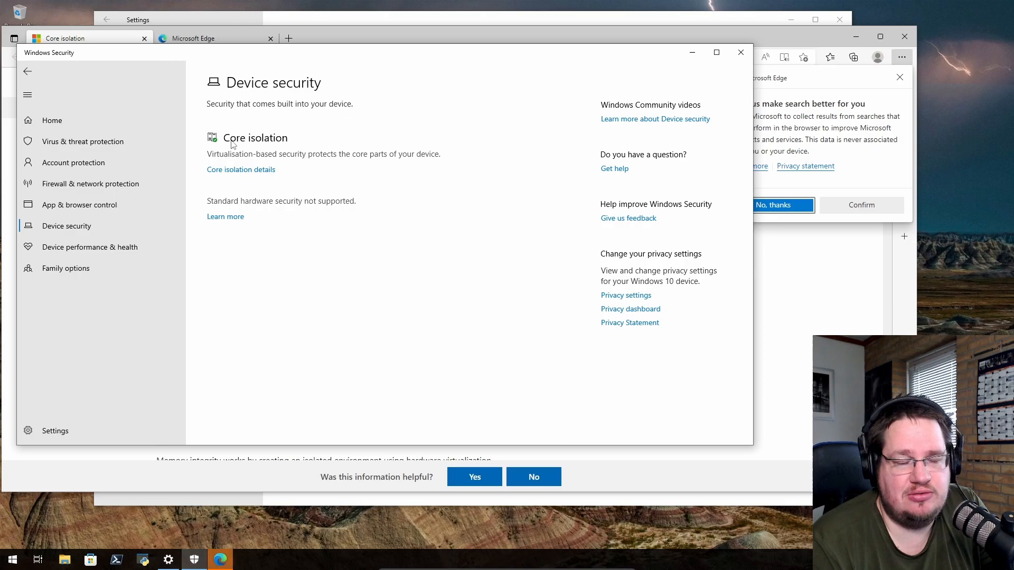
{"action": "mouse_move", "coordinate": [279, 157]}
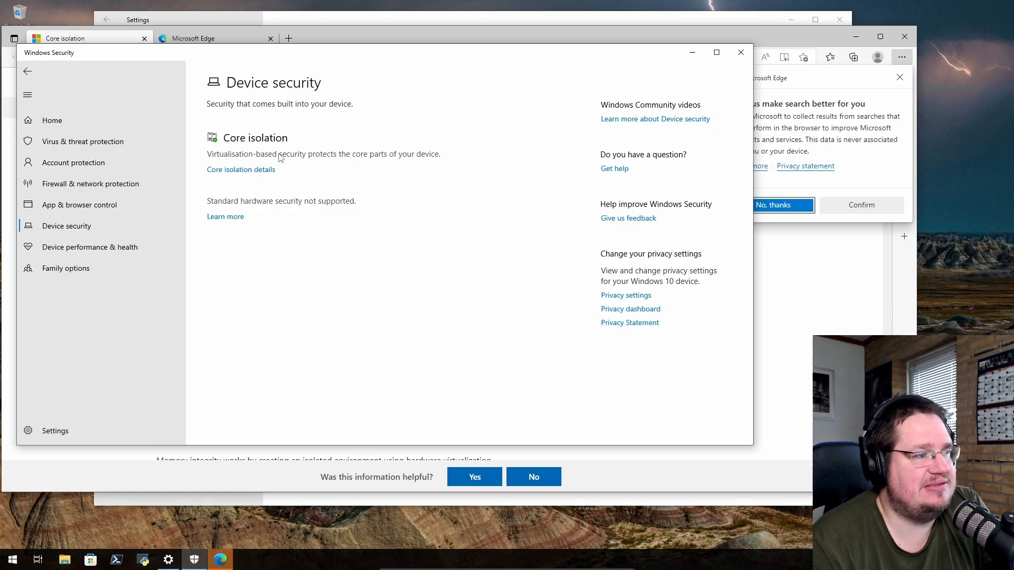
{"action": "mouse_move", "coordinate": [420, 159]}
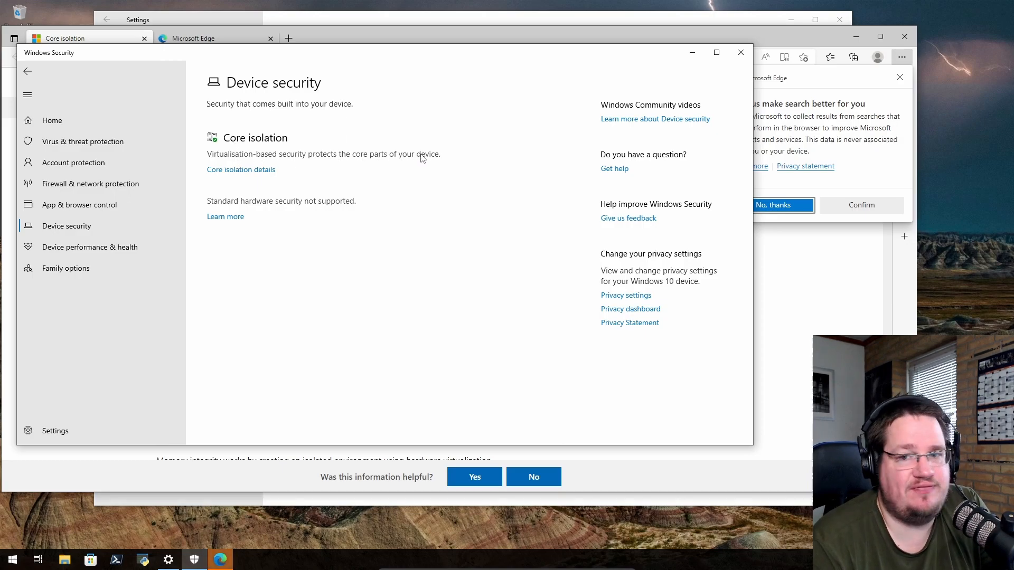
- Open the Core isolation details page from Device security
{"action": "left_click", "coordinate": [241, 169]}
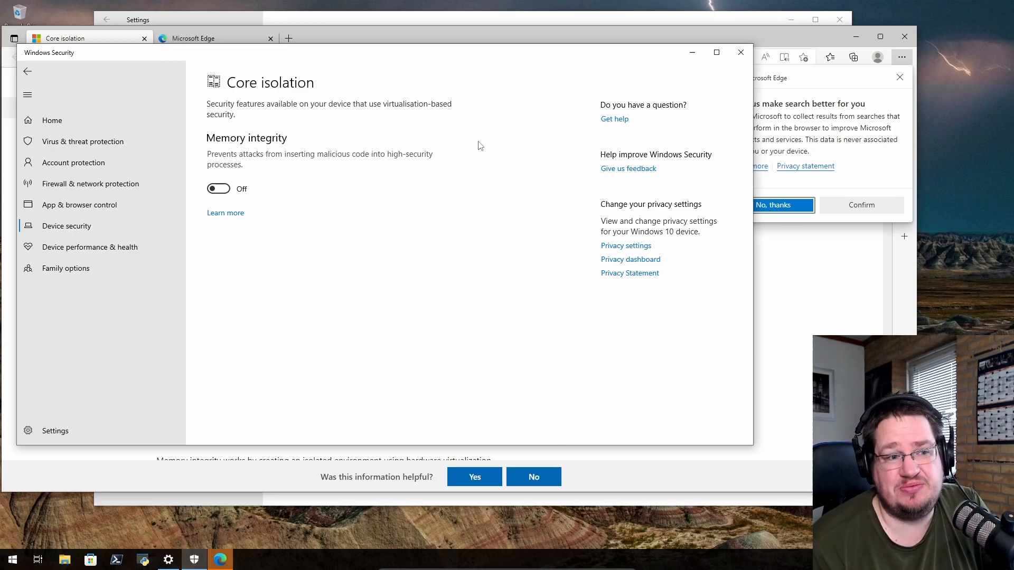
{"action": "mouse_move", "coordinate": [894, 93]}
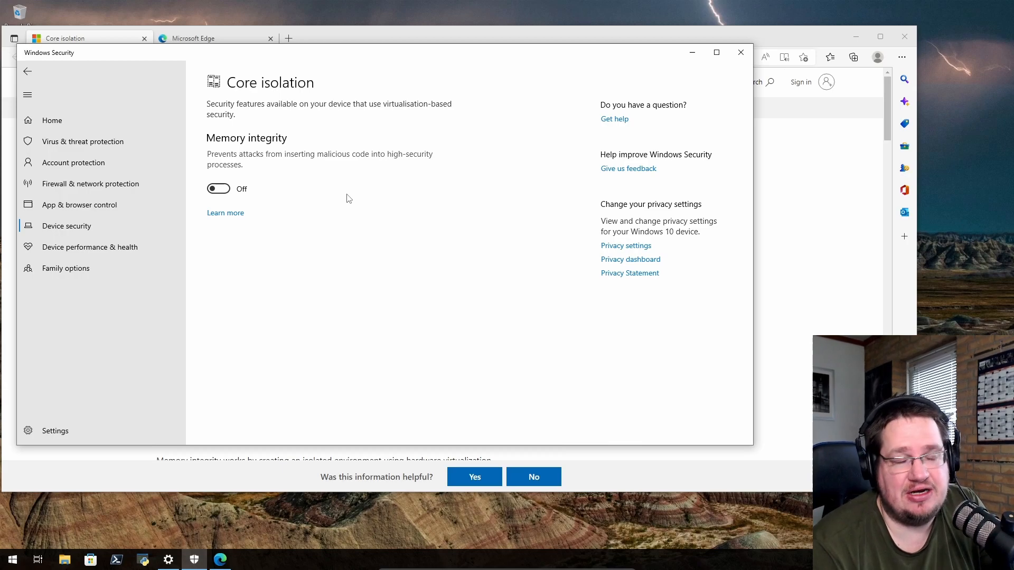
{"action": "mouse_move", "coordinate": [690, 53]}
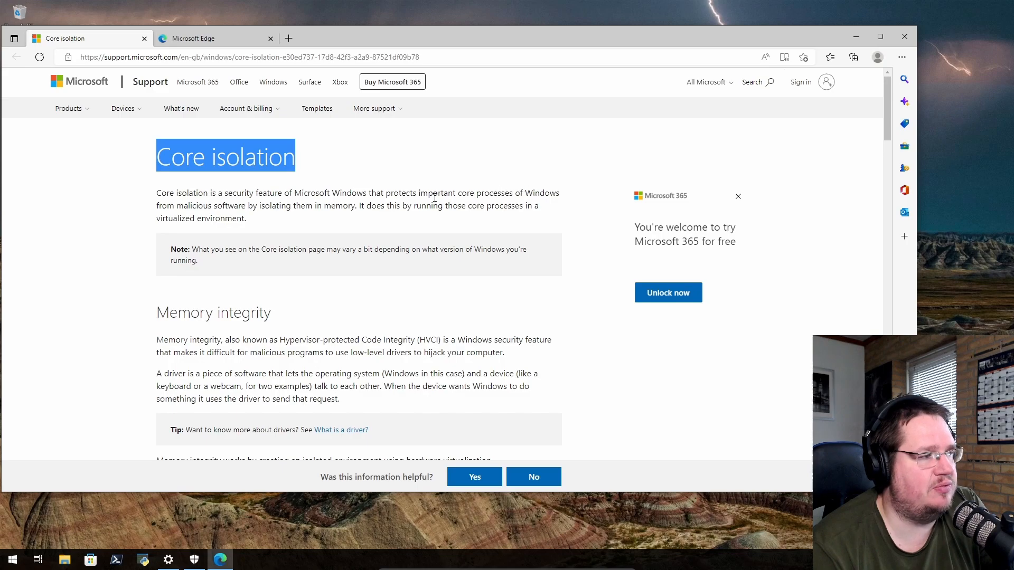
{"action": "mouse_move", "coordinate": [286, 206]}
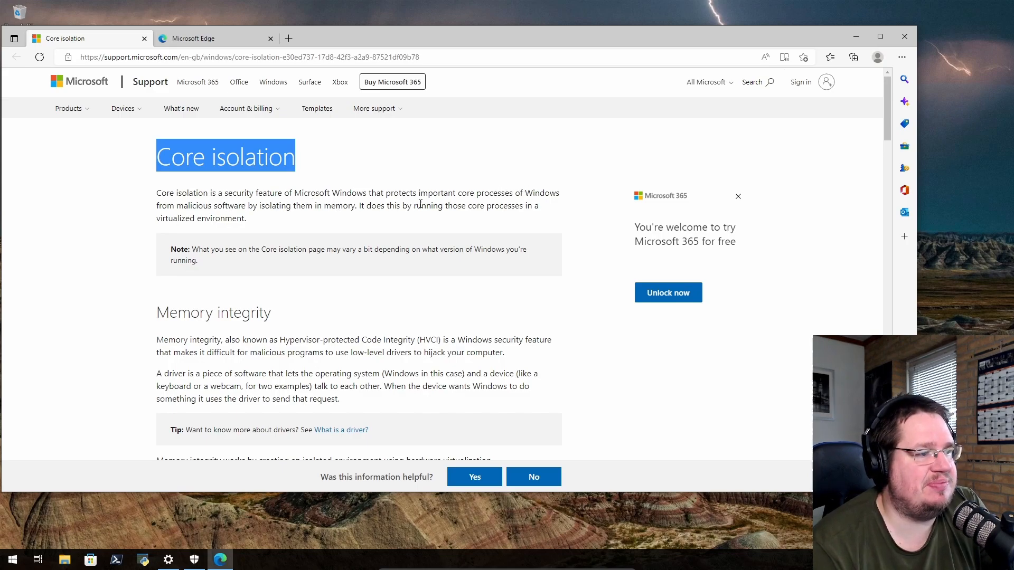
{"action": "mouse_move", "coordinate": [196, 233]}
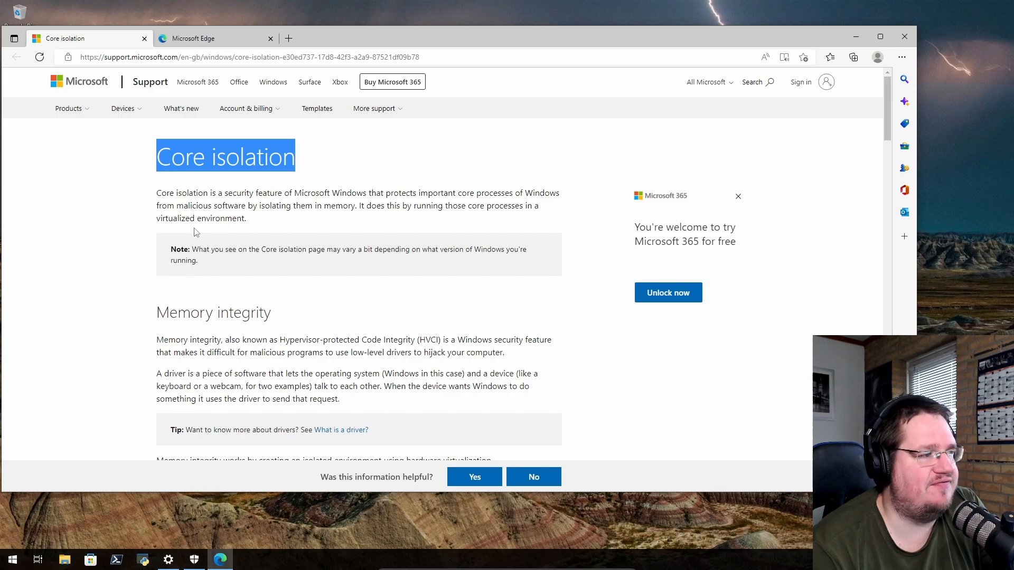
- Read the Core isolation support article, highlighting phrases and the Memory integrity heading
{"action": "double_click", "coordinate": [198, 217]}
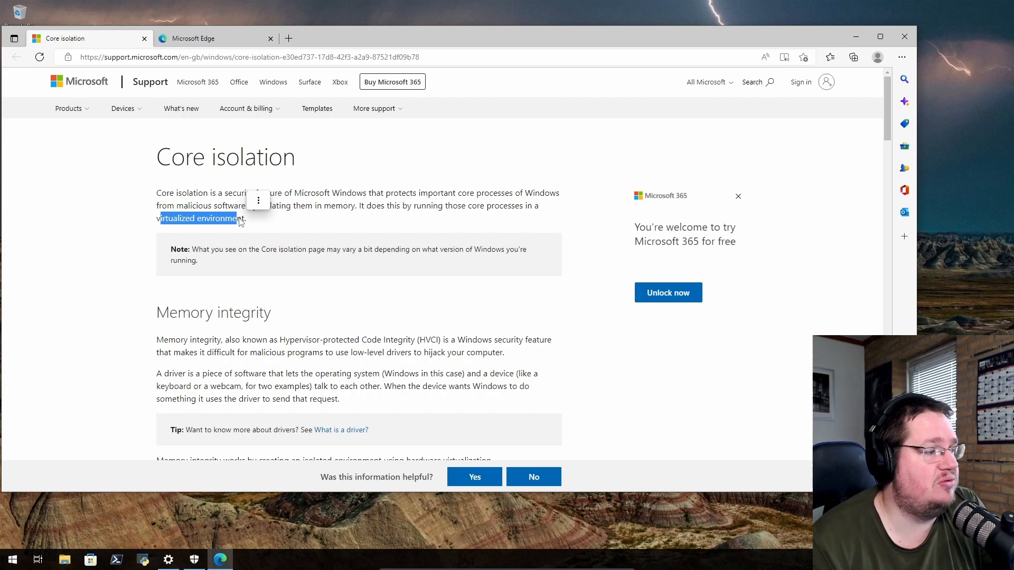
{"action": "double_click", "coordinate": [196, 313]}
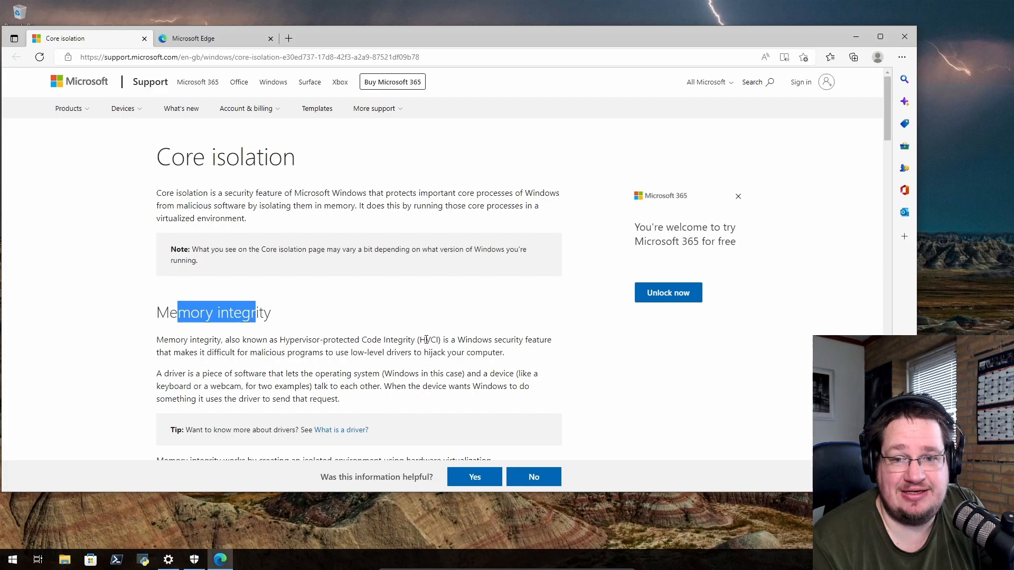
{"action": "scroll", "scroll_direction": "down", "scroll_amount": 3}
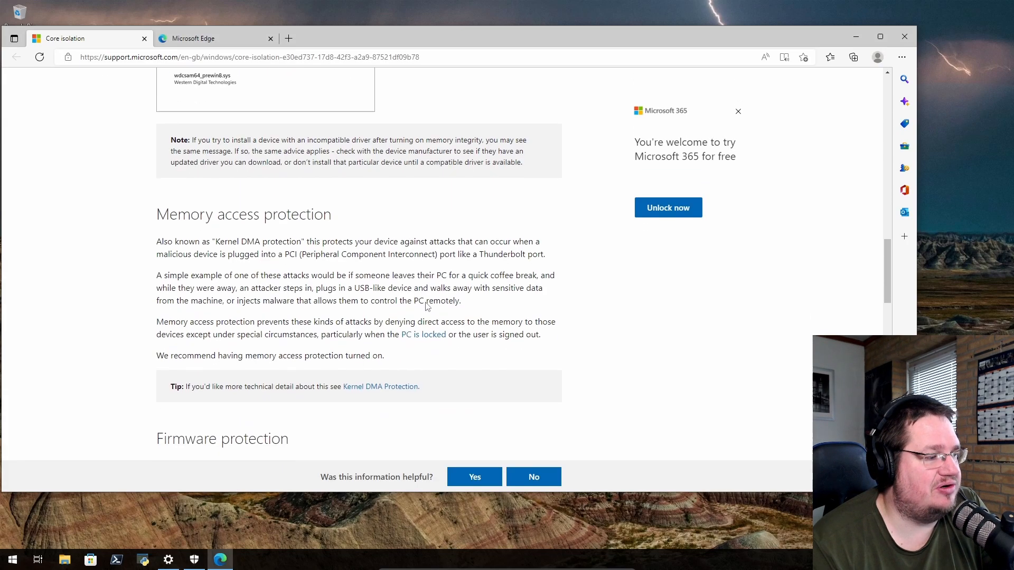
{"action": "scroll", "scroll_direction": "down", "scroll_amount": 3}
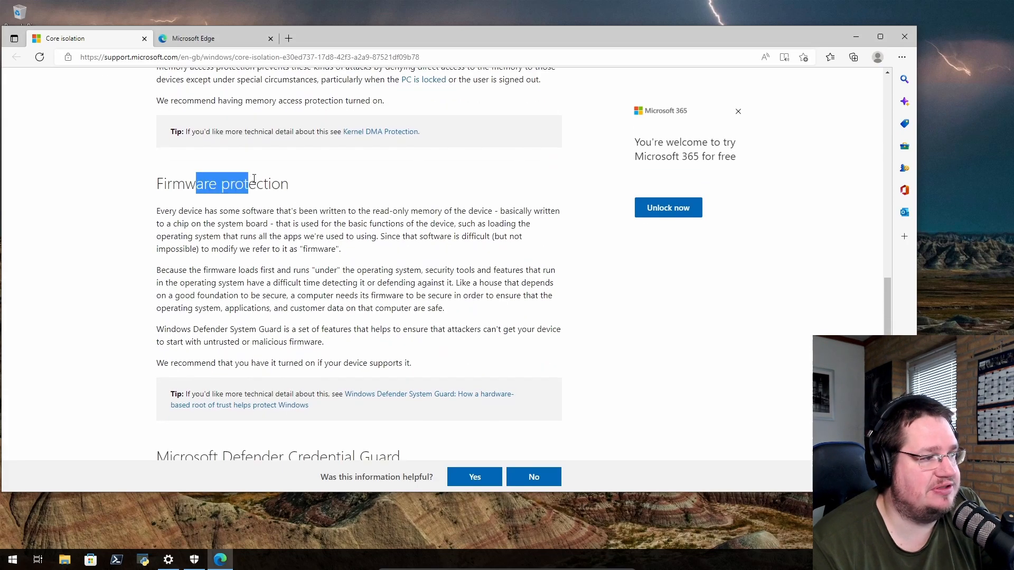
{"action": "scroll", "scroll_direction": "down", "scroll_amount": 3}
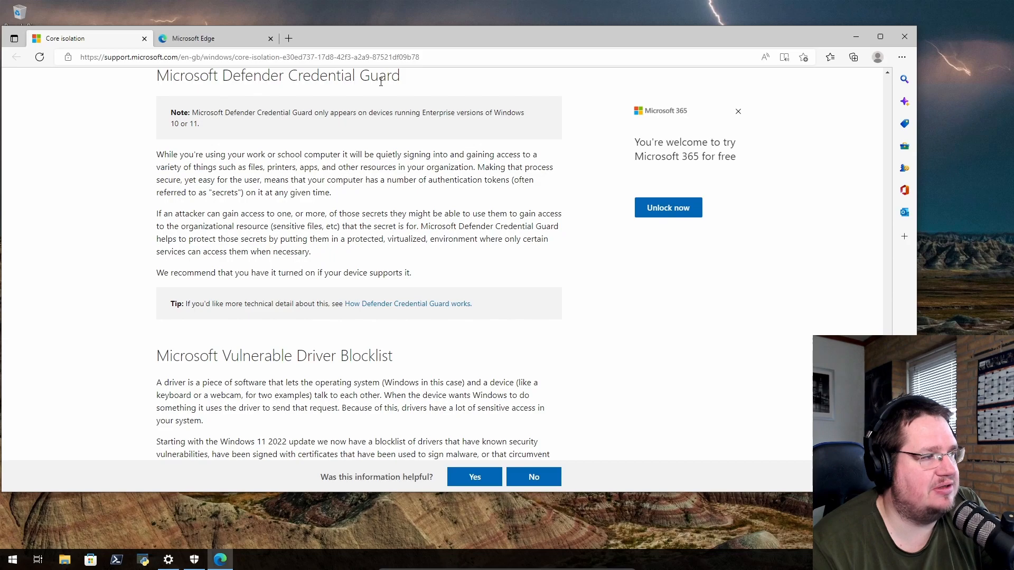
{"action": "scroll", "scroll_direction": "down", "scroll_amount": 3}
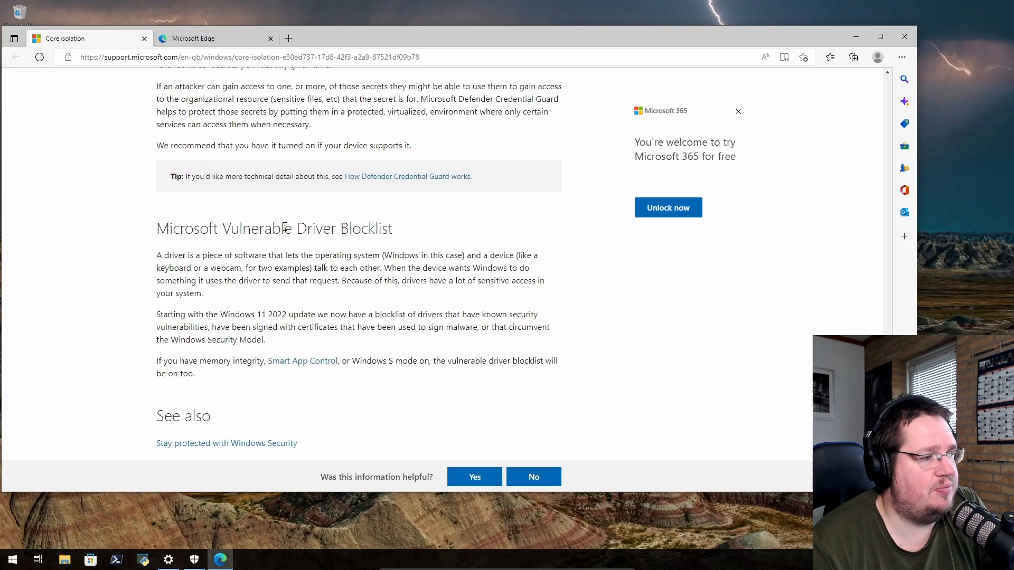
{"action": "double_click", "coordinate": [341, 228]}
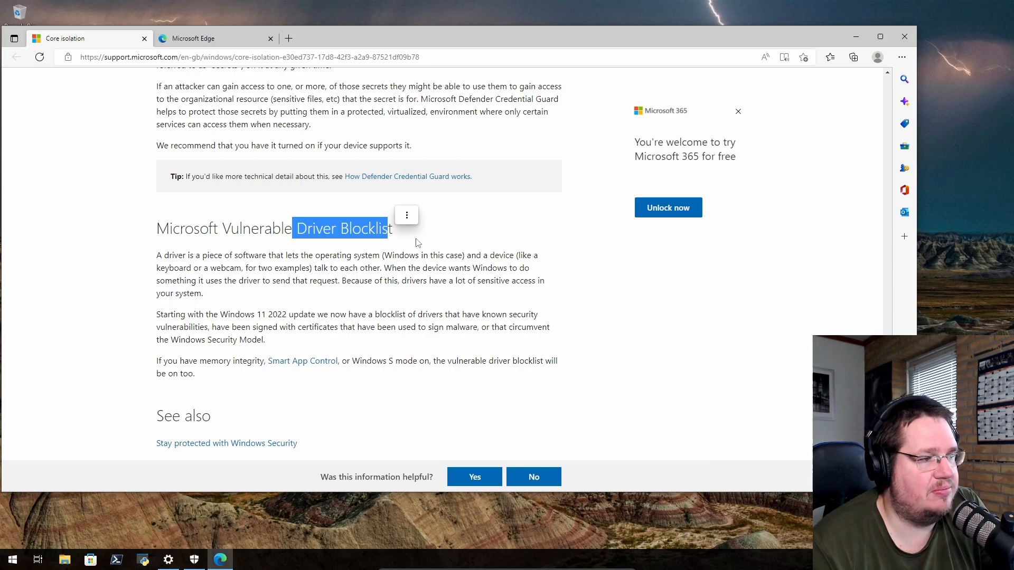
{"action": "scroll", "scroll_direction": "up", "scroll_amount": 3}
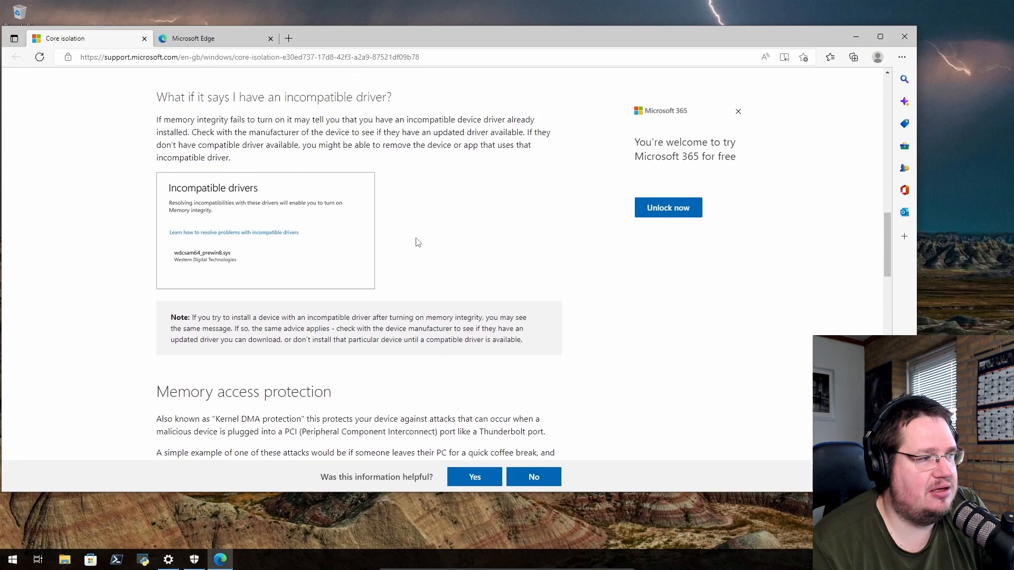
{"action": "scroll", "scroll_direction": "up", "scroll_amount": 3}
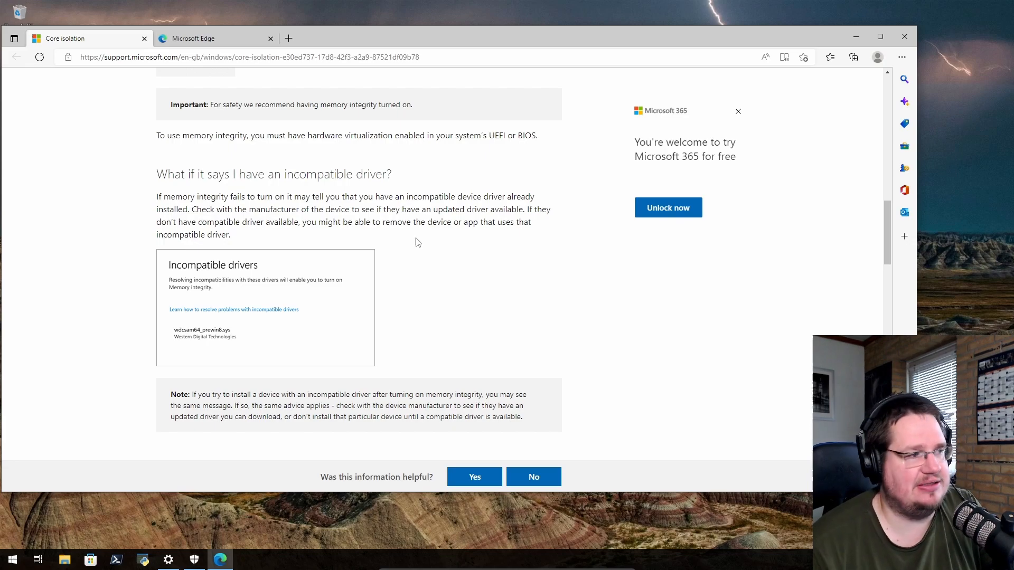
{"action": "scroll", "scroll_direction": "down", "scroll_amount": 3}
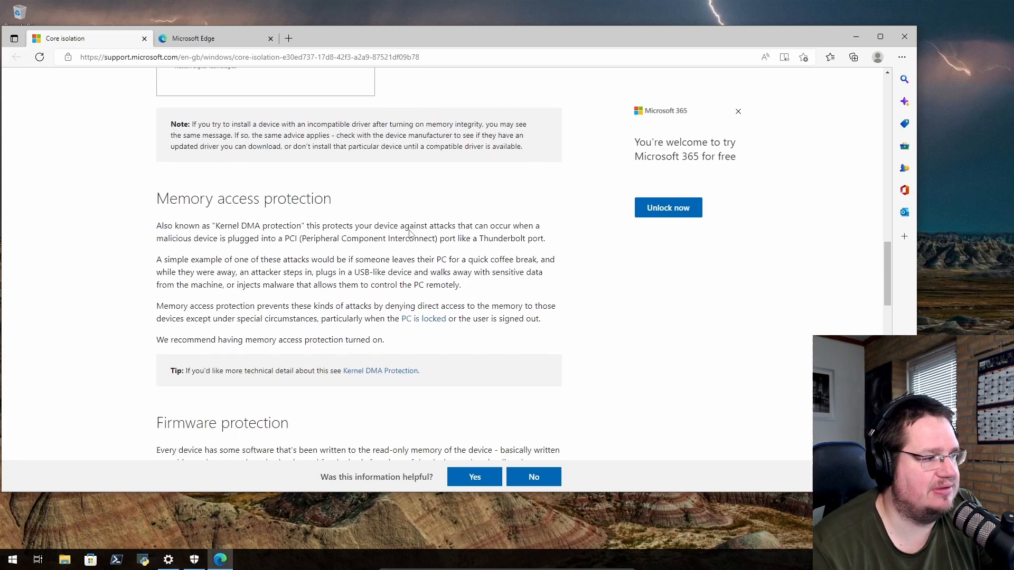
{"action": "scroll", "scroll_direction": "down", "scroll_amount": 3}
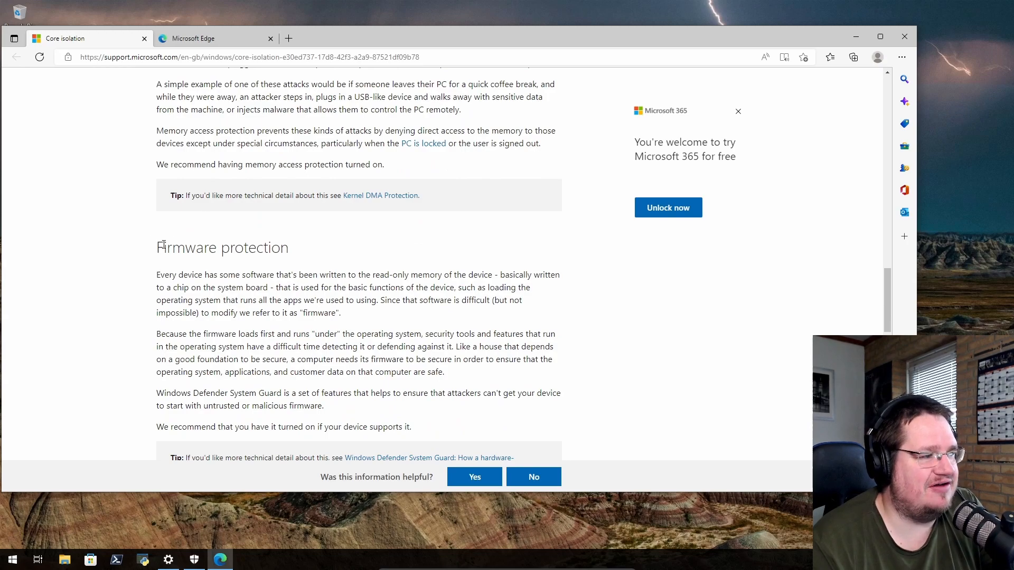
{"action": "double_click", "coordinate": [221, 247]}
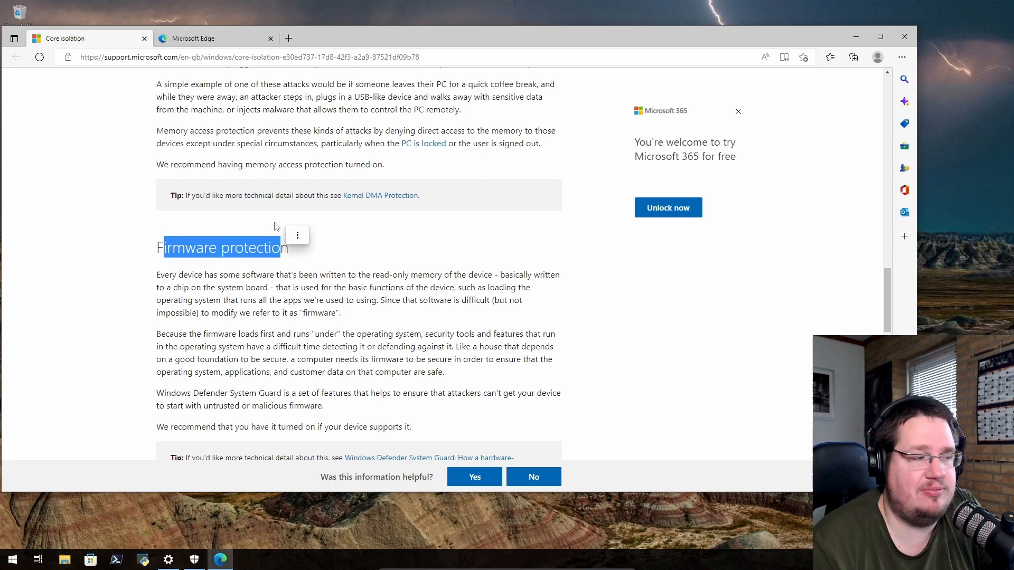
{"action": "scroll", "scroll_direction": "up", "scroll_amount": 3}
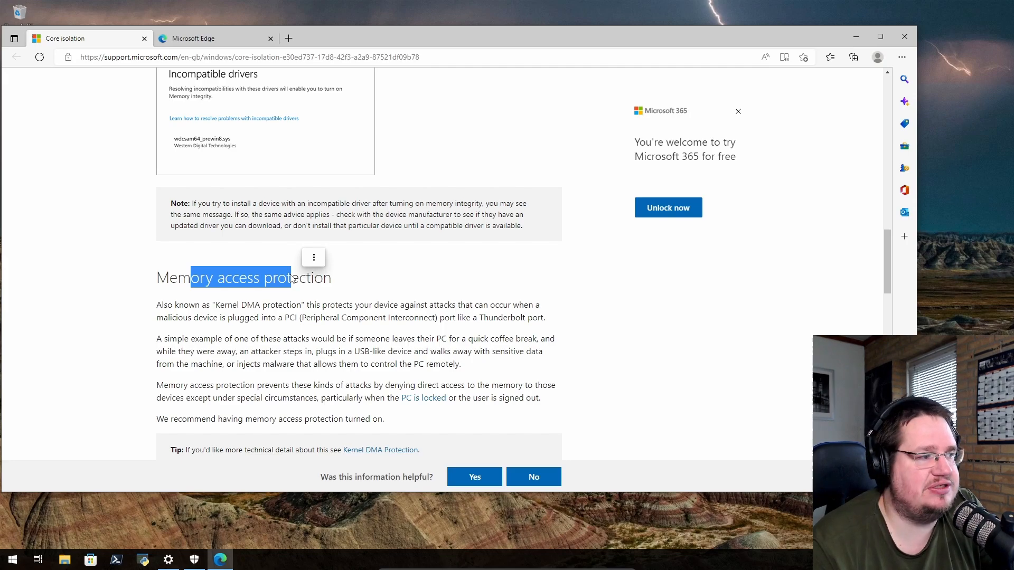
{"action": "scroll", "scroll_direction": "up", "scroll_amount": 3}
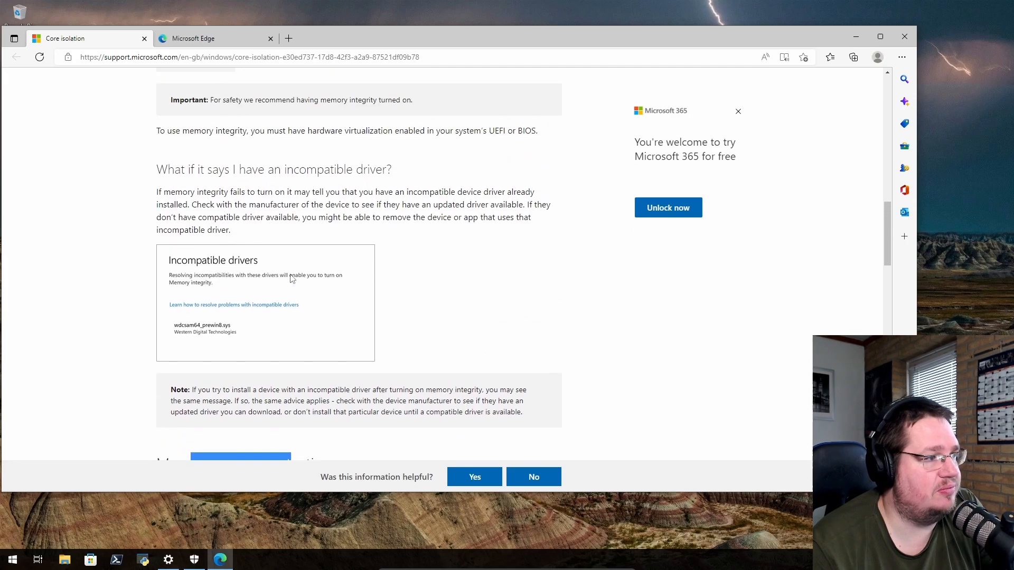
{"action": "scroll", "scroll_direction": "up", "scroll_amount": 3}
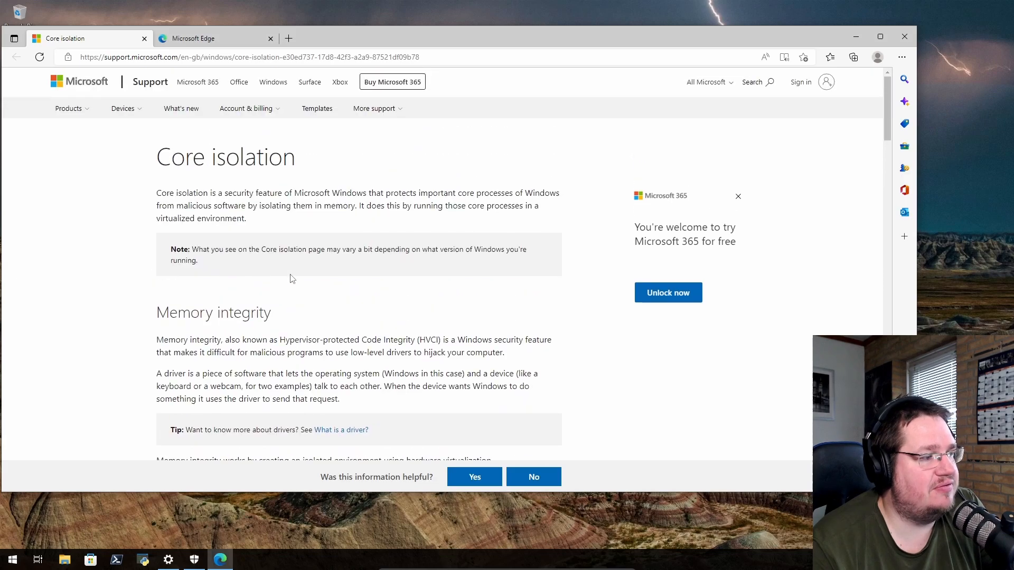
{"action": "double_click", "coordinate": [214, 312]}
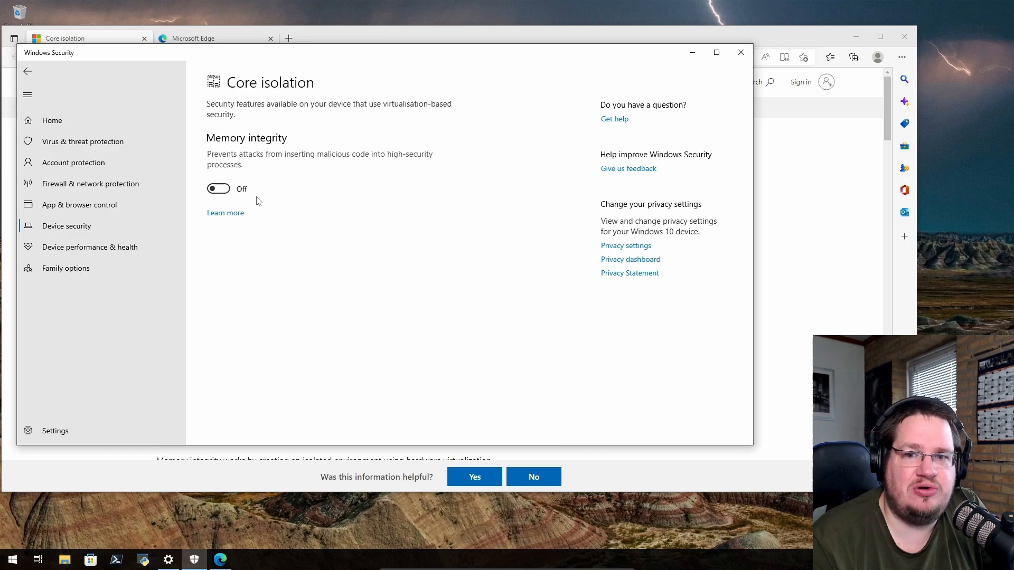
{"action": "mouse_move", "coordinate": [463, 207]}
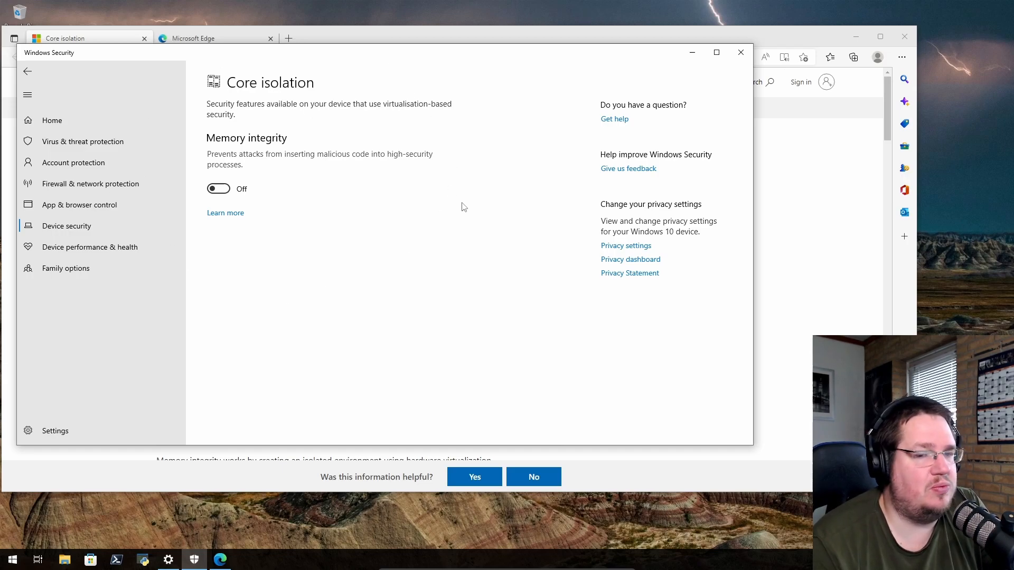
{"action": "mouse_move", "coordinate": [80, 59]}
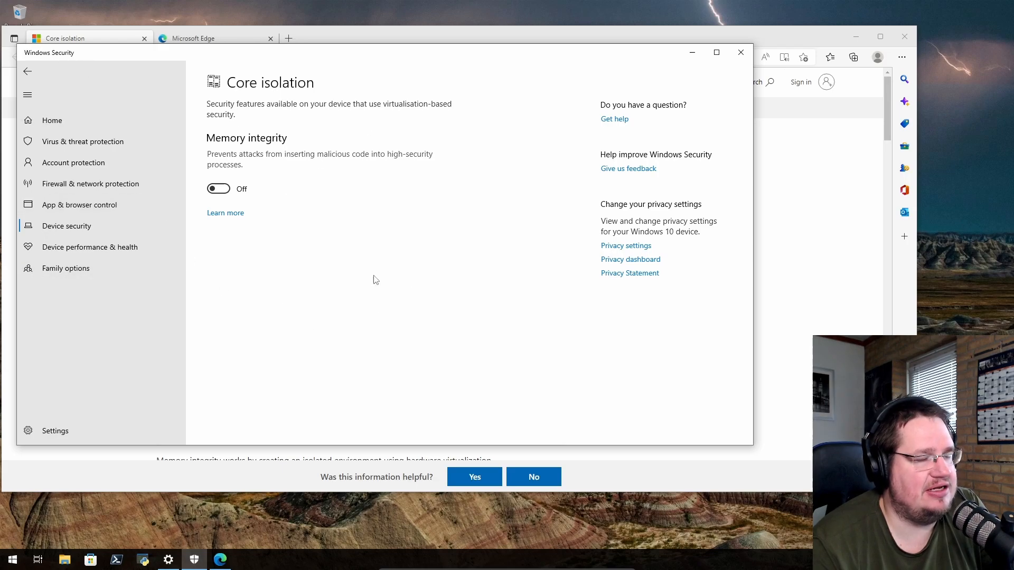
{"action": "mouse_move", "coordinate": [217, 188]}
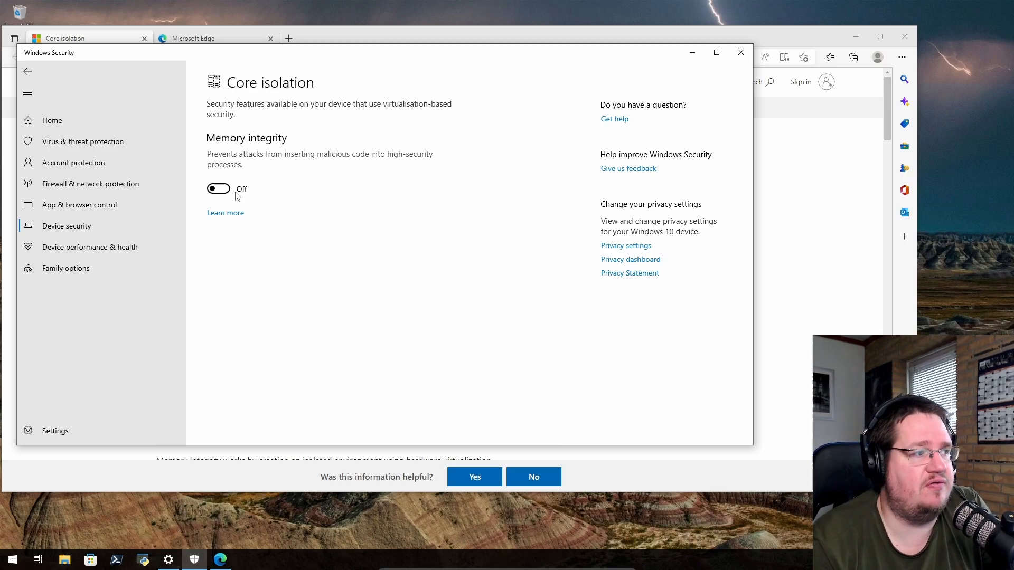
{"action": "mouse_move", "coordinate": [226, 191]}
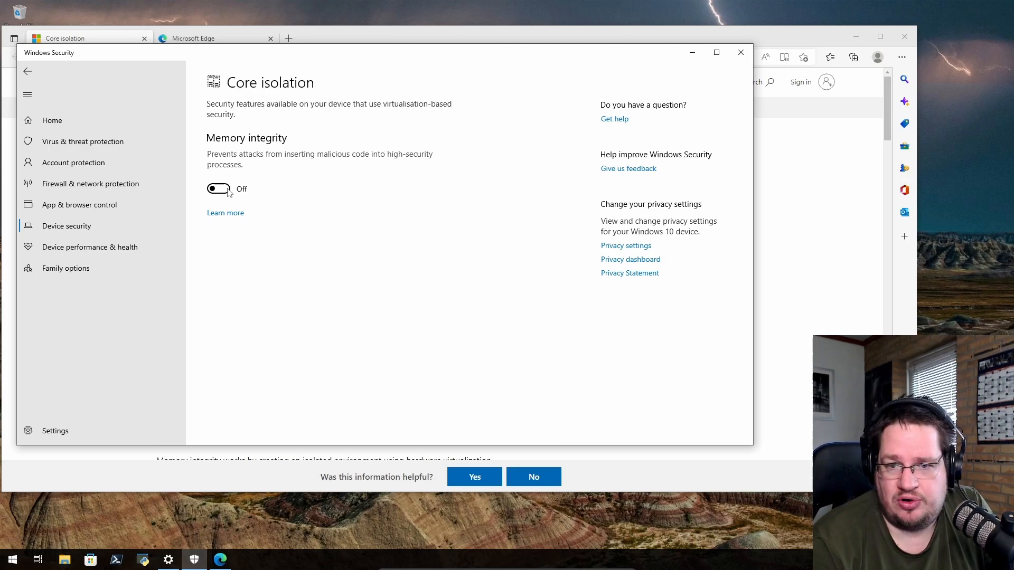